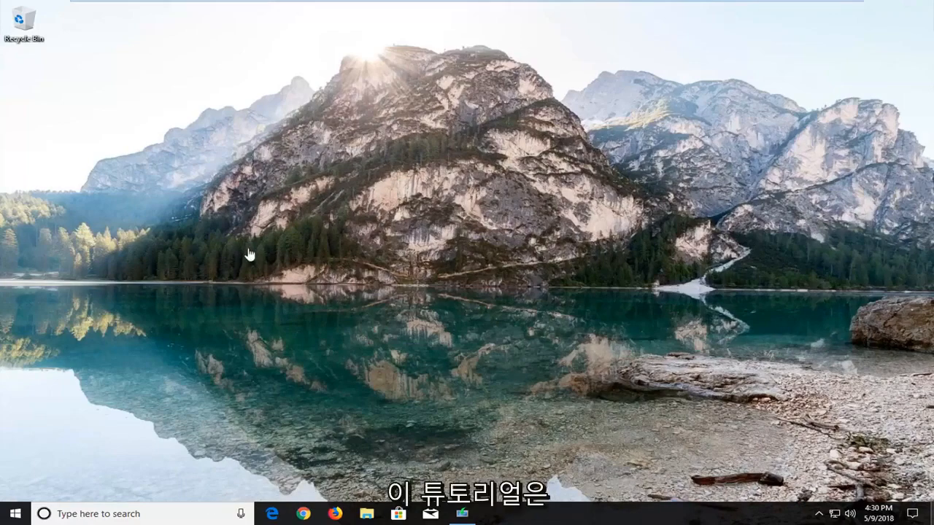
{"action": "mouse_move", "coordinate": [309, 254]}
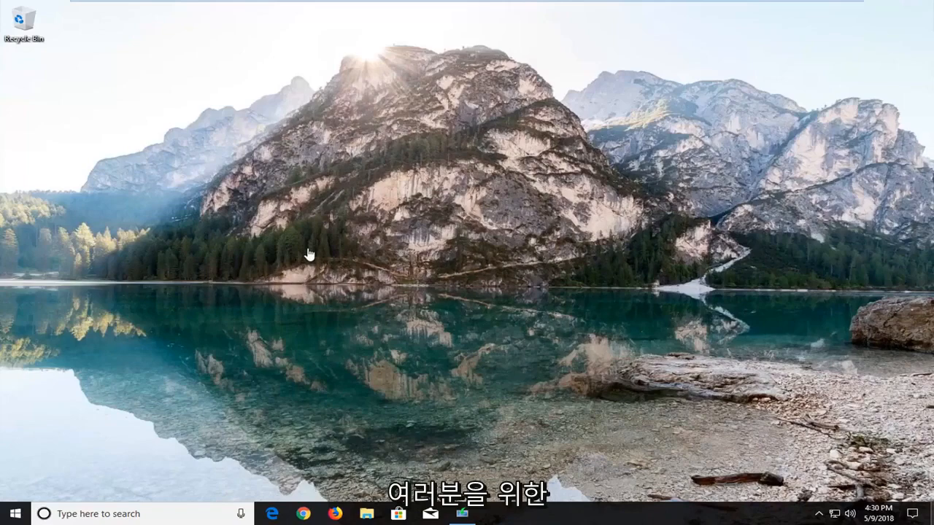
{"action": "mouse_move", "coordinate": [348, 330]}
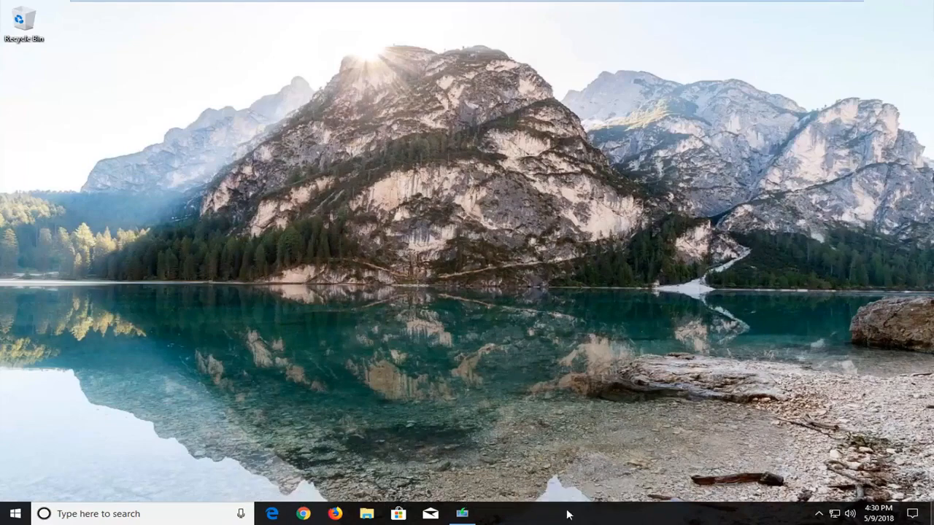
- Launch Task Manager from the taskbar context menu and expand it to the detailed Processes view
{"action": "right_click", "coordinate": [569, 514]}
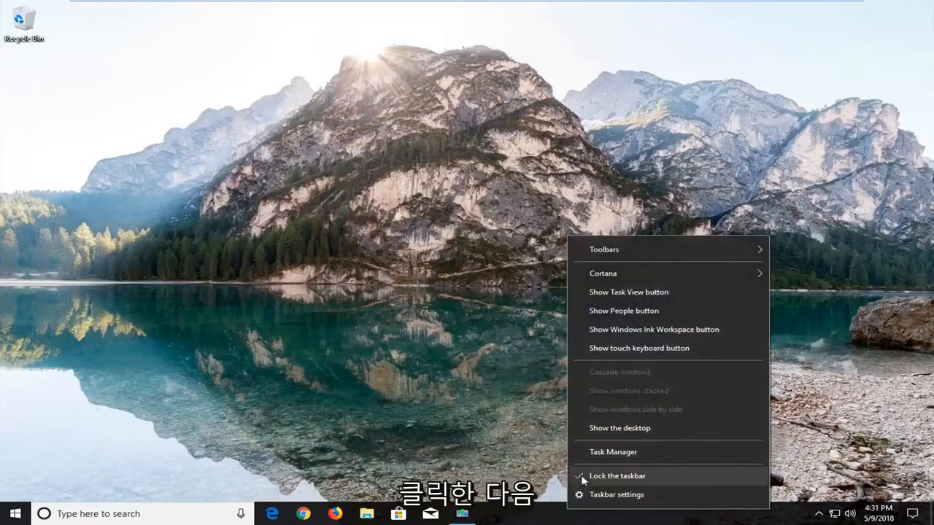
{"action": "left_click", "coordinate": [613, 453]}
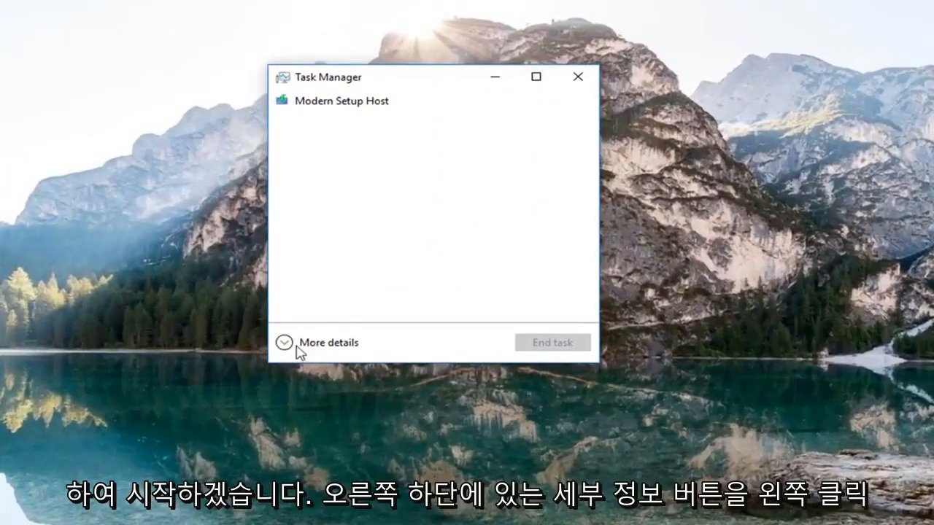
{"action": "left_click", "coordinate": [283, 341]}
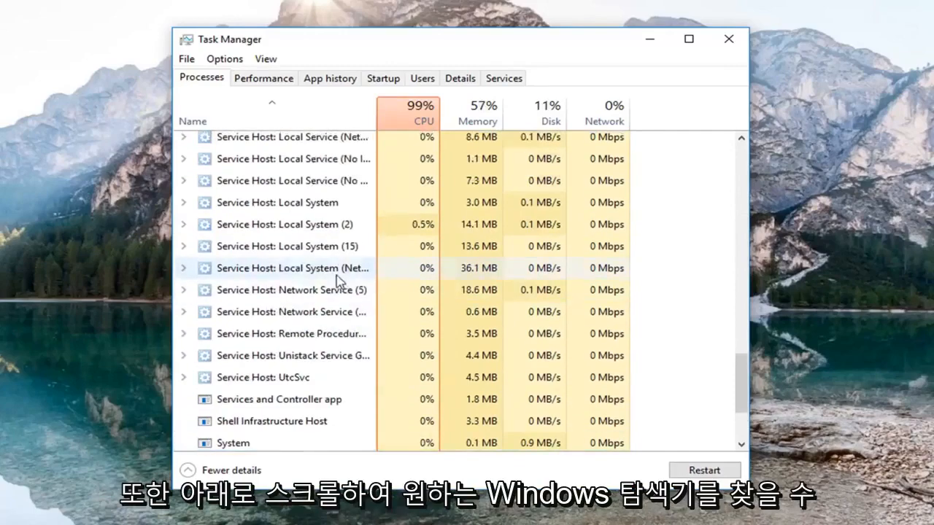
- Select Windows Explorer in the Processes list and restart it to reload the shell
{"action": "scroll", "scroll_direction": "down", "scroll_amount": 3}
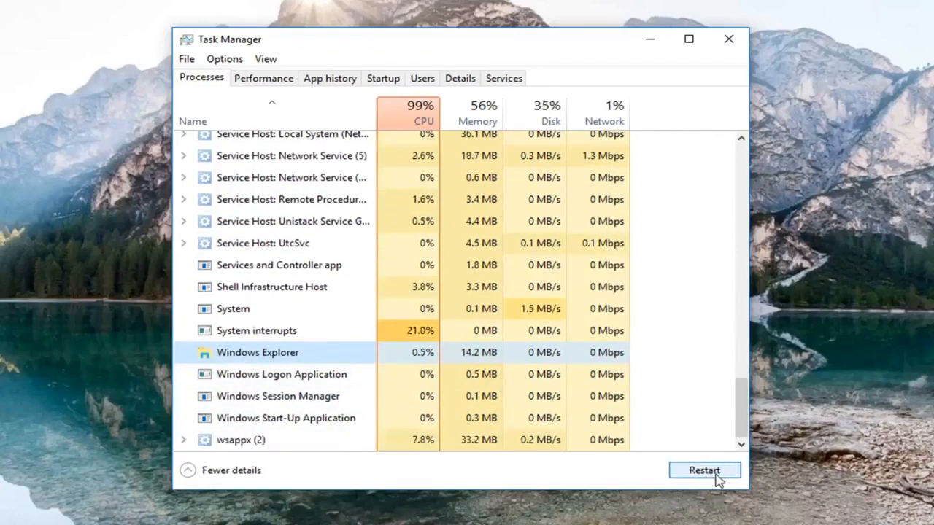
{"action": "left_click", "coordinate": [703, 470]}
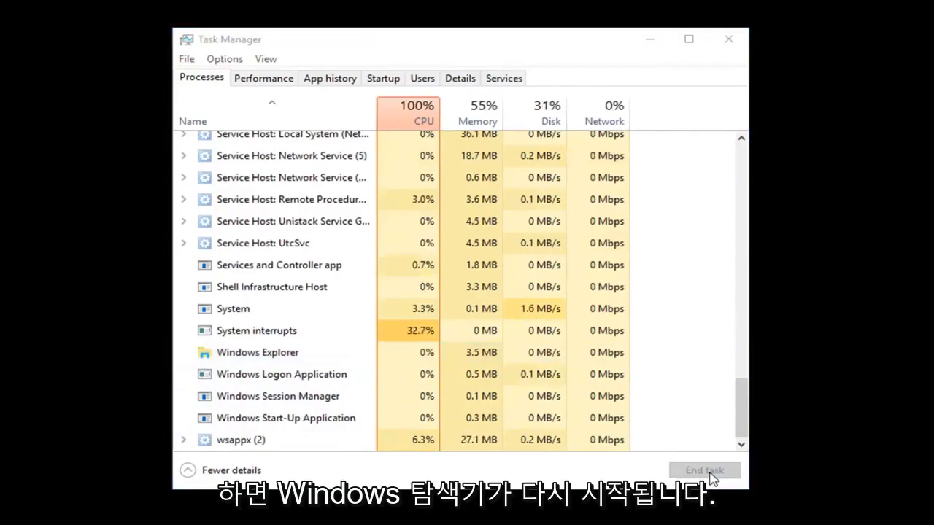